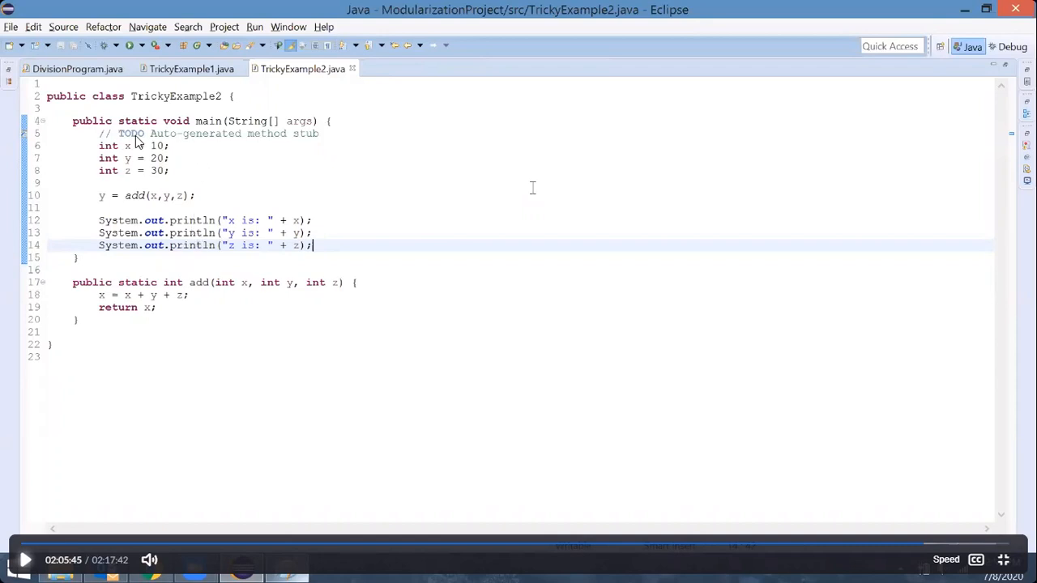
{"action": "mouse_move", "coordinate": [186, 168]}
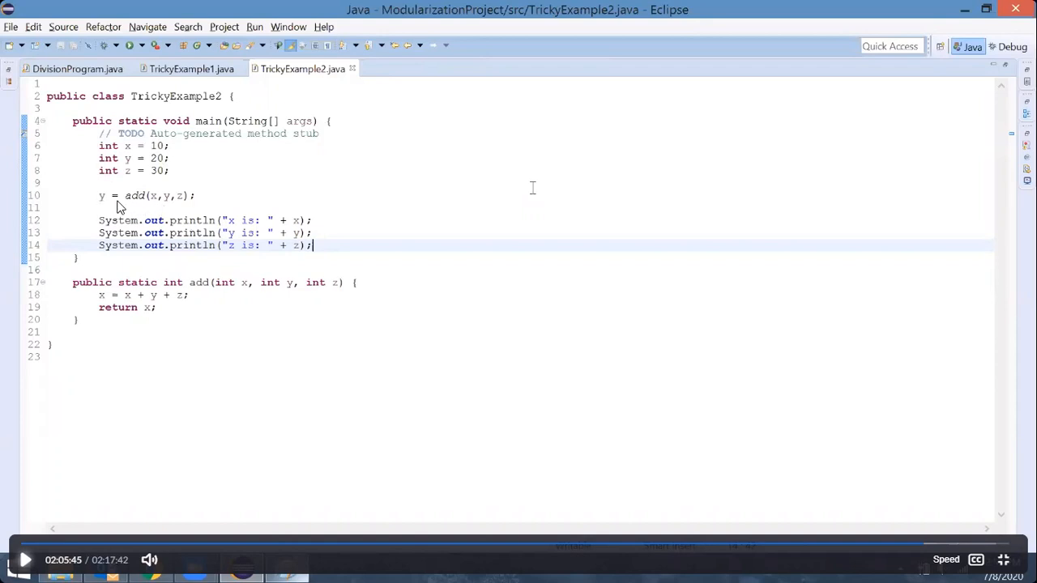
{"action": "mouse_move", "coordinate": [156, 207]}
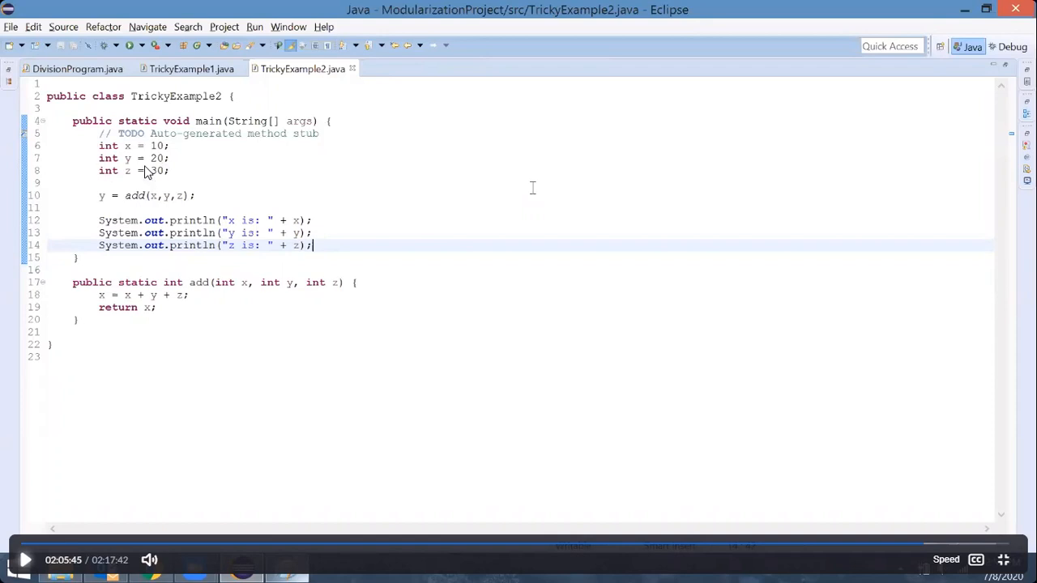
{"action": "mouse_move", "coordinate": [195, 206]}
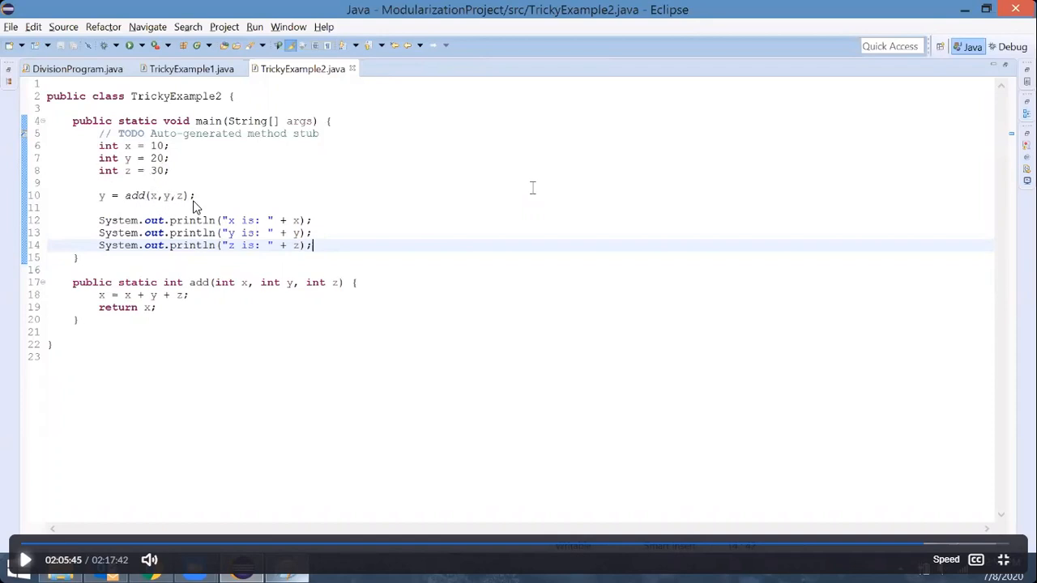
{"action": "mouse_move", "coordinate": [150, 211]}
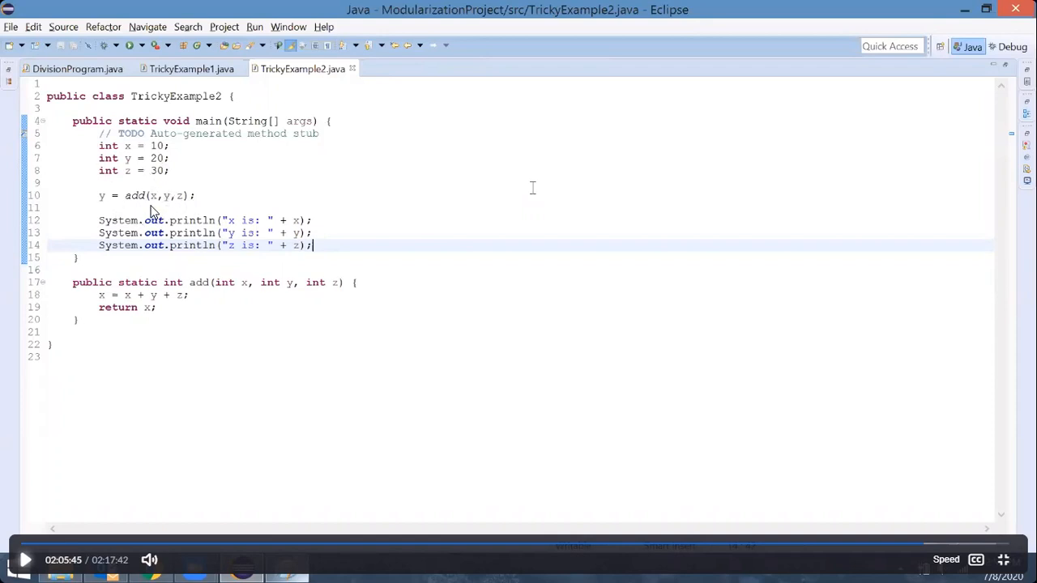
{"action": "mouse_move", "coordinate": [146, 159]}
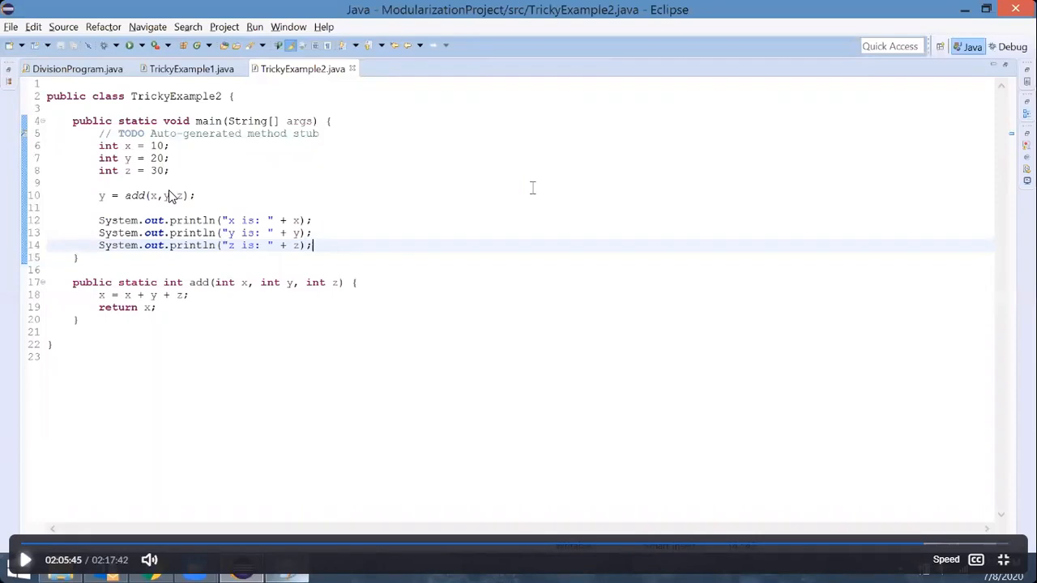
{"action": "mouse_move", "coordinate": [160, 204]}
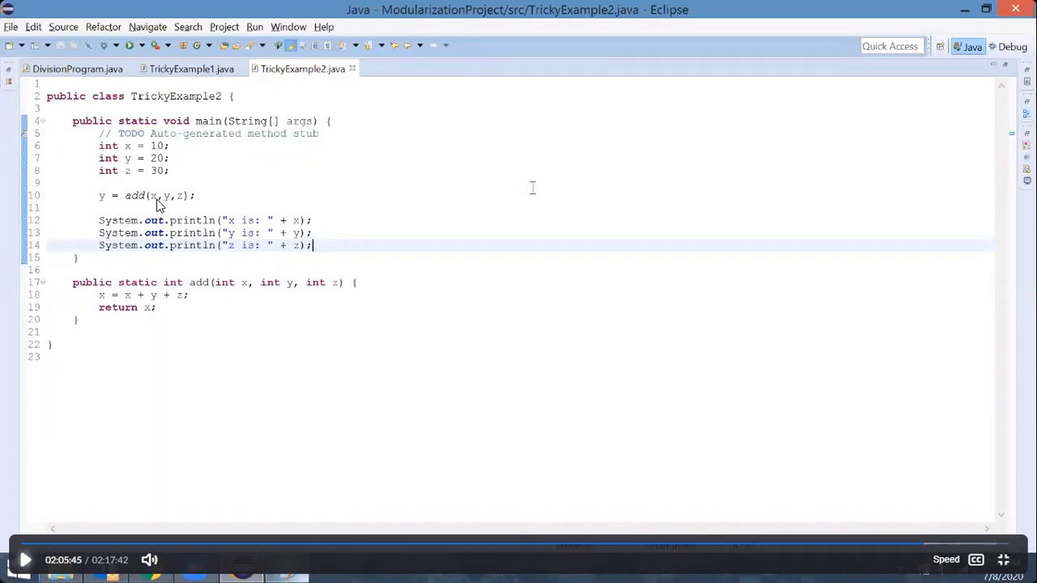
{"action": "mouse_move", "coordinate": [160, 200]}
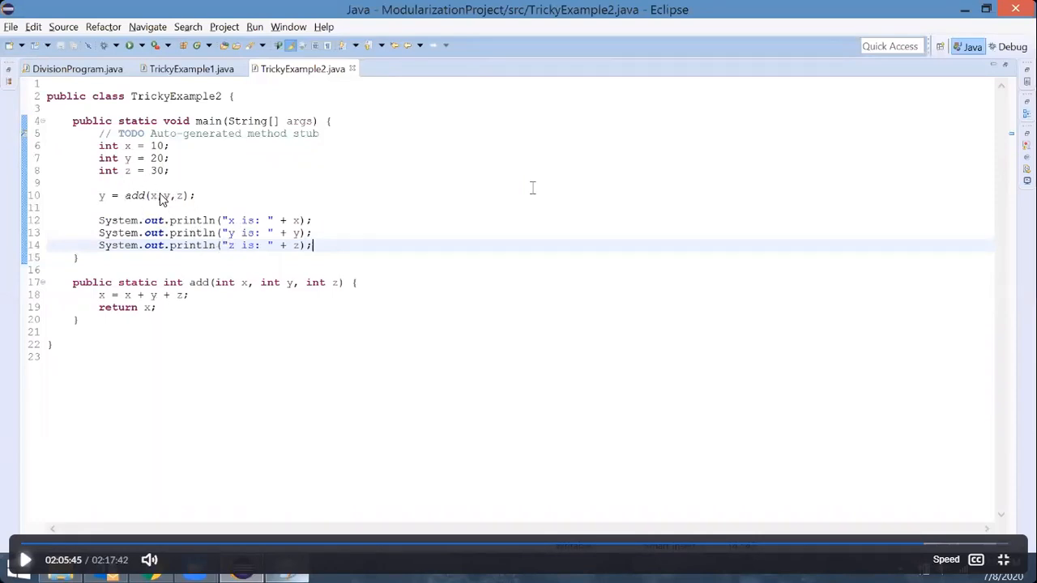
{"action": "mouse_move", "coordinate": [107, 204]}
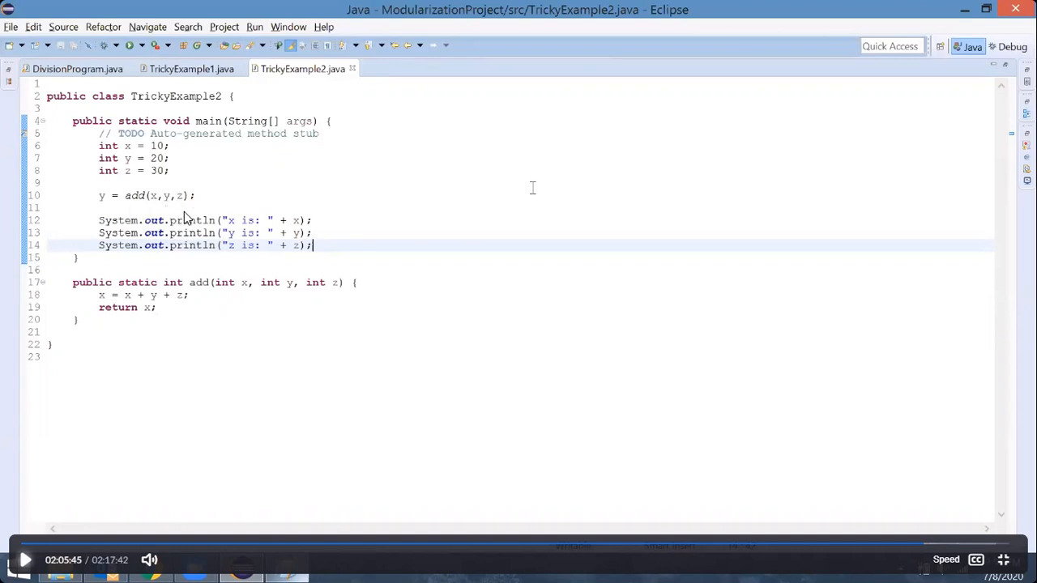
{"action": "mouse_move", "coordinate": [317, 301]}
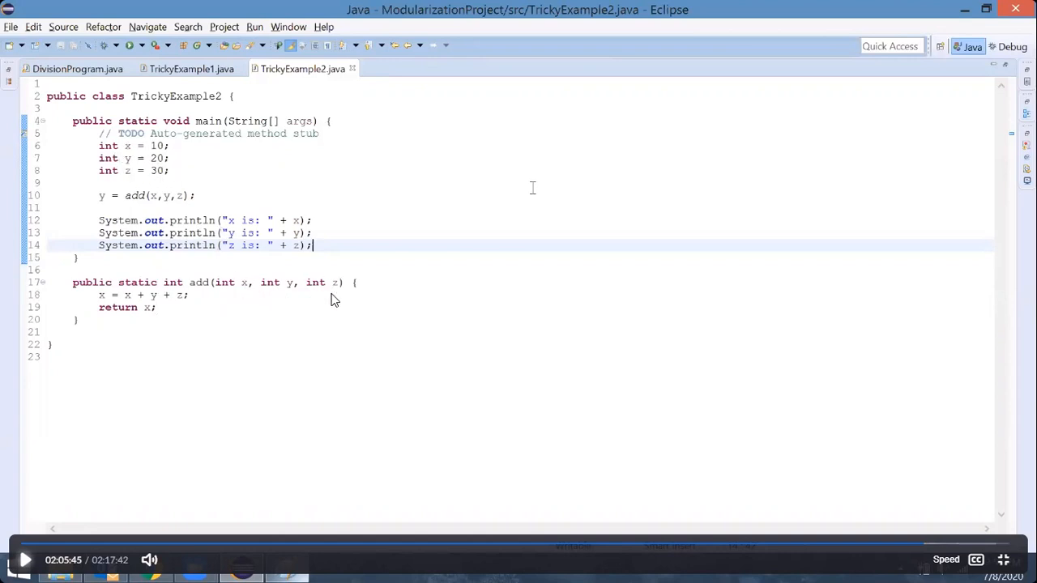
{"action": "mouse_move", "coordinate": [316, 308]}
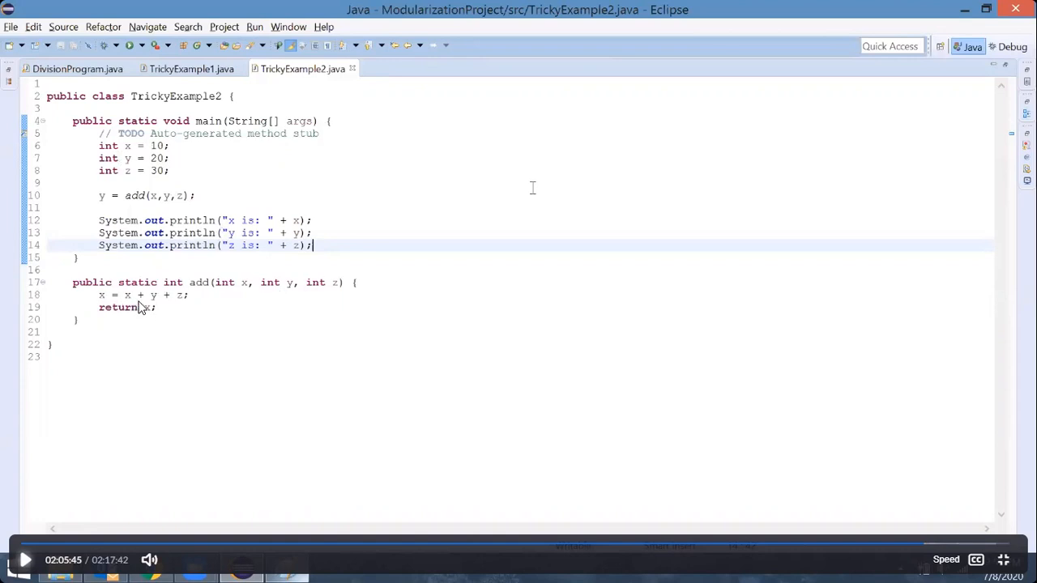
{"action": "mouse_move", "coordinate": [193, 312]}
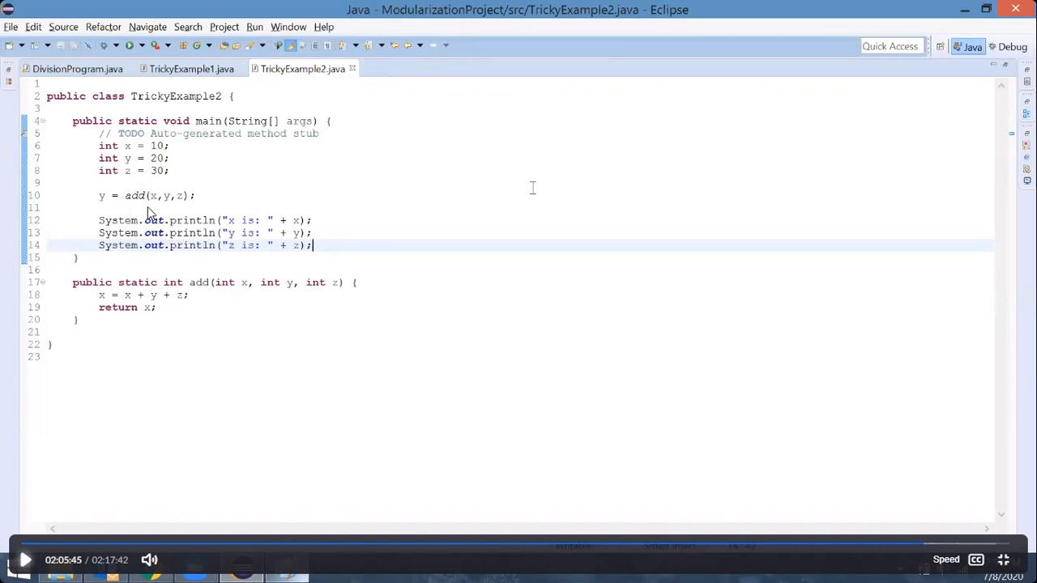
{"action": "mouse_move", "coordinate": [168, 234]}
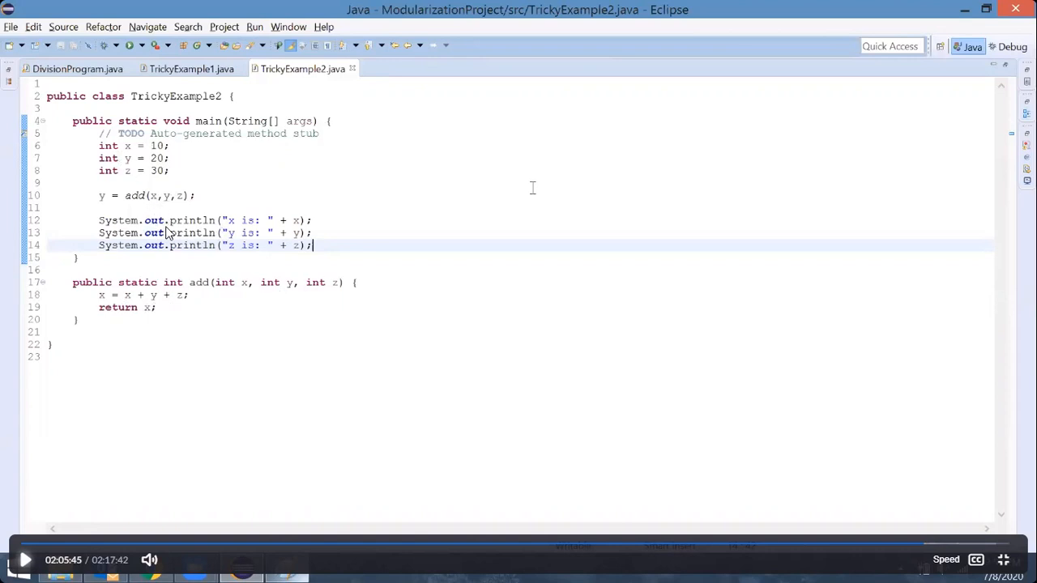
{"action": "mouse_move", "coordinate": [155, 207]}
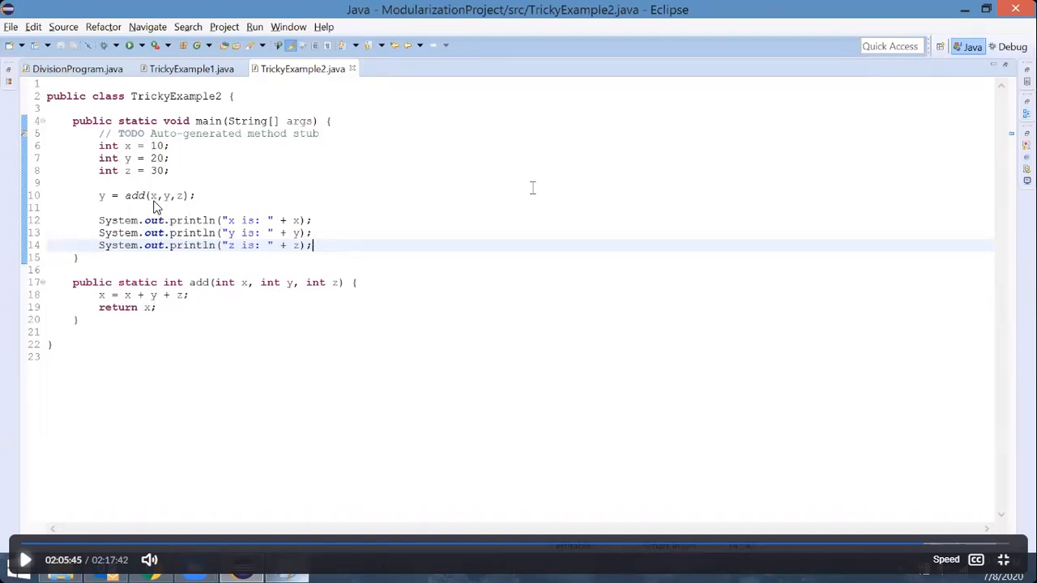
{"action": "mouse_move", "coordinate": [184, 307]}
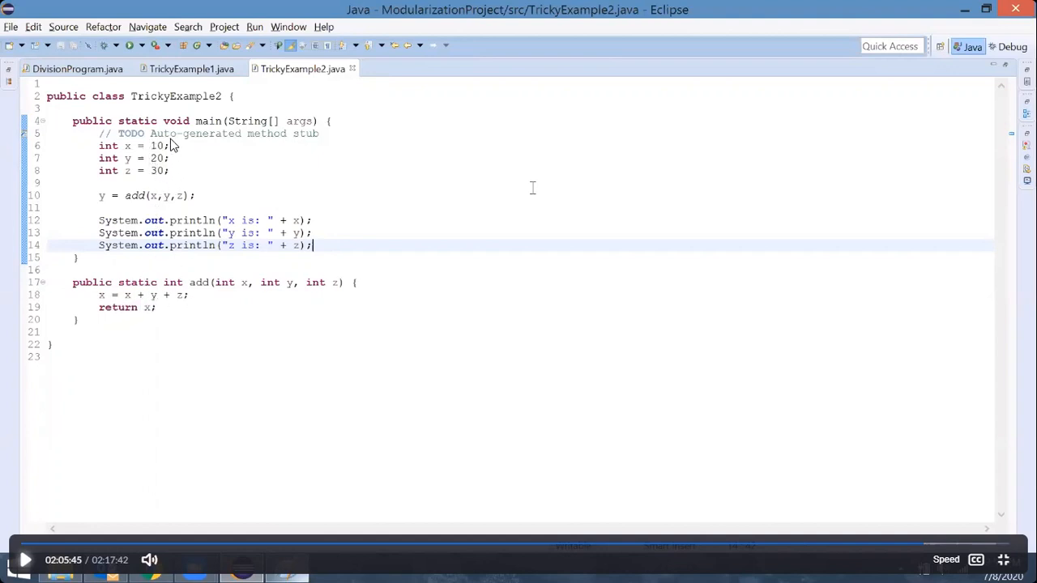
{"action": "mouse_move", "coordinate": [148, 184]}
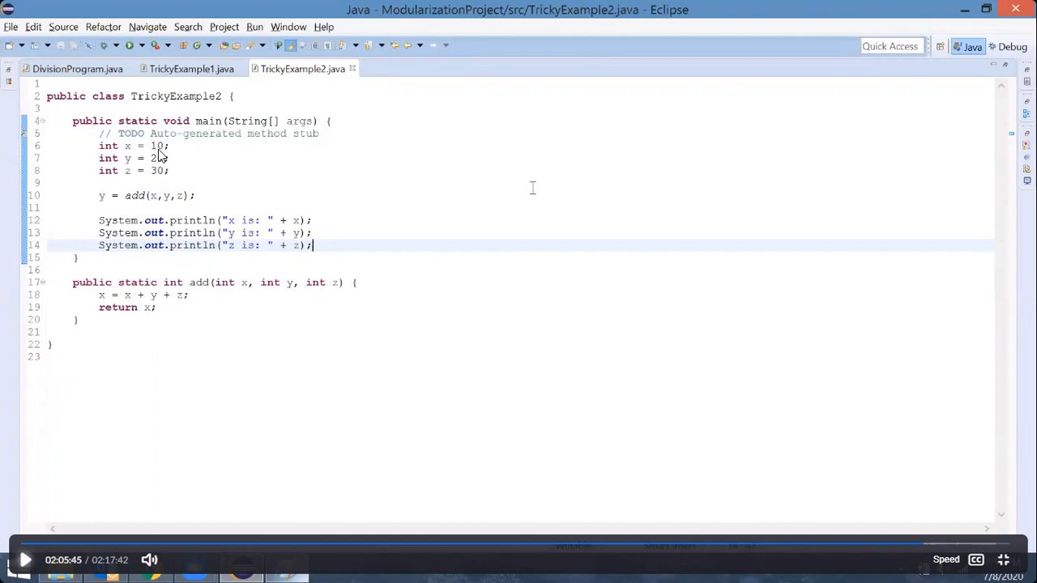
{"action": "mouse_move", "coordinate": [156, 178]}
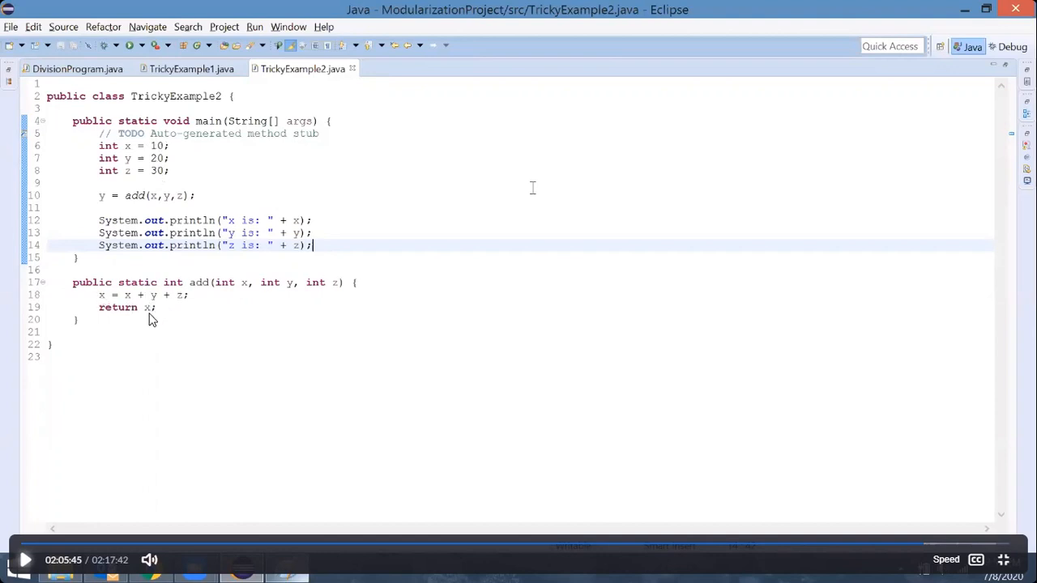
{"action": "mouse_move", "coordinate": [173, 213]}
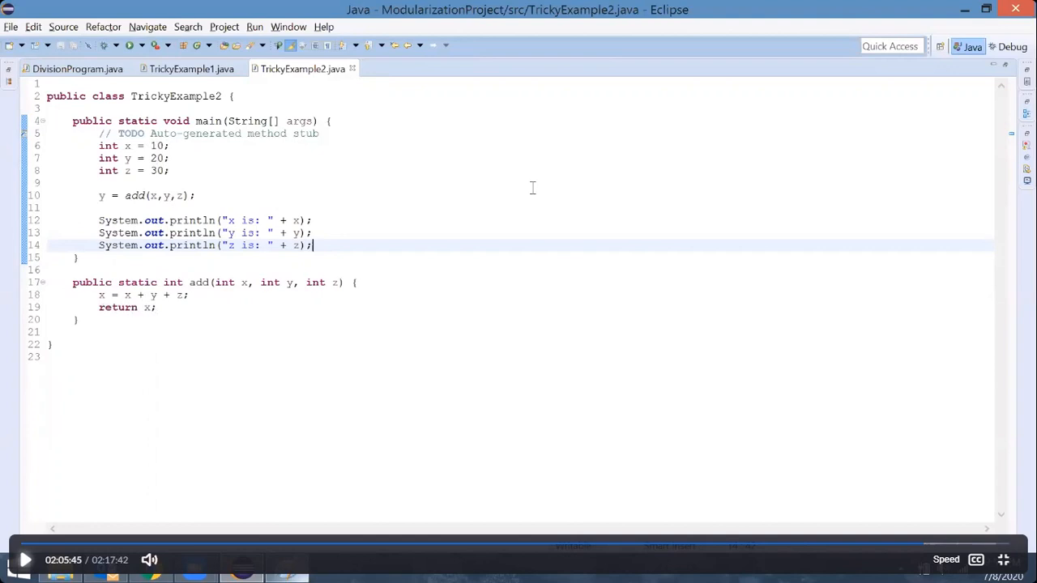
{"action": "mouse_move", "coordinate": [235, 298]}
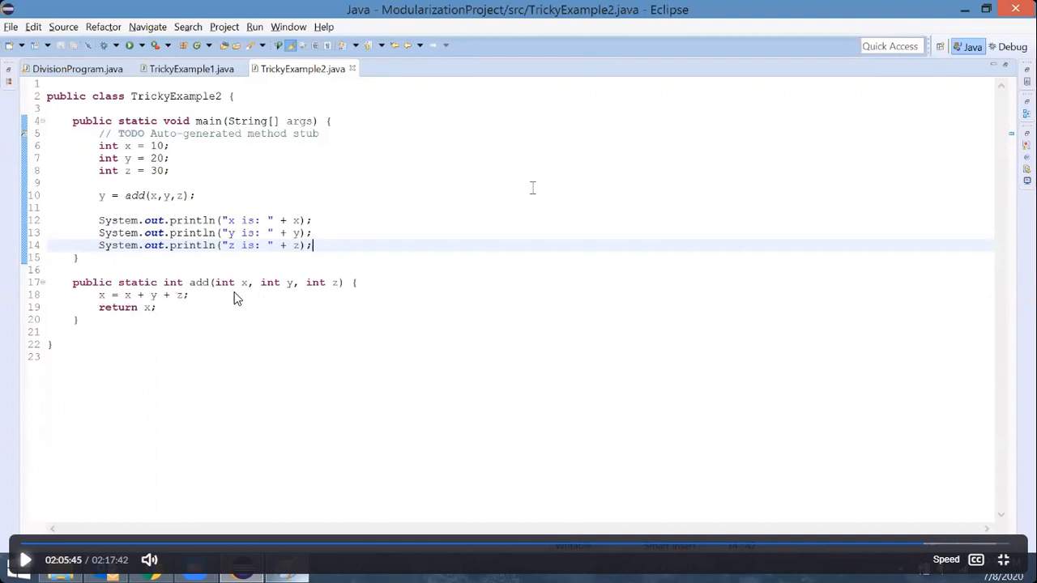
{"action": "mouse_move", "coordinate": [295, 307]}
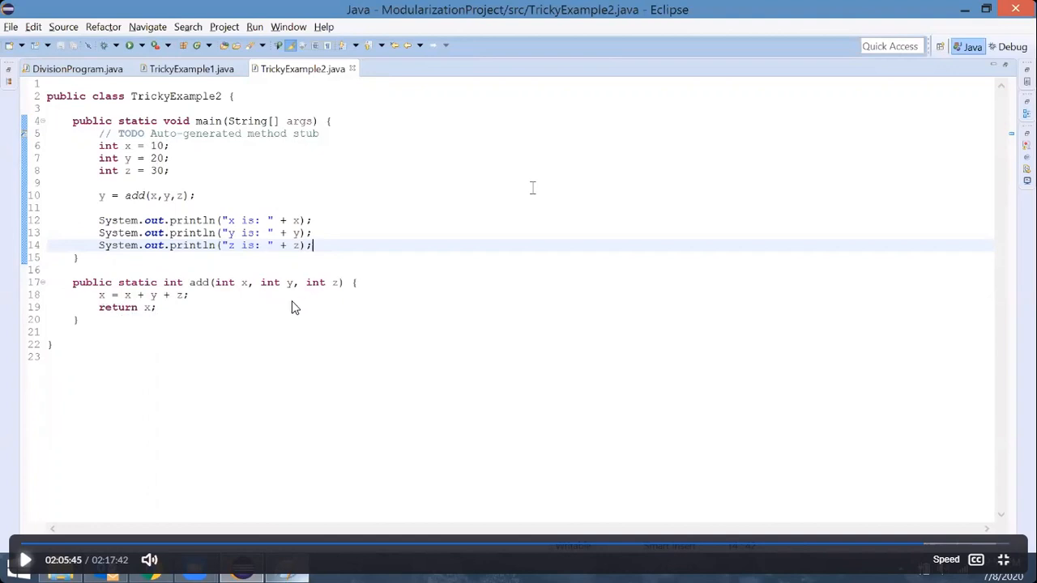
{"action": "mouse_move", "coordinate": [178, 307]}
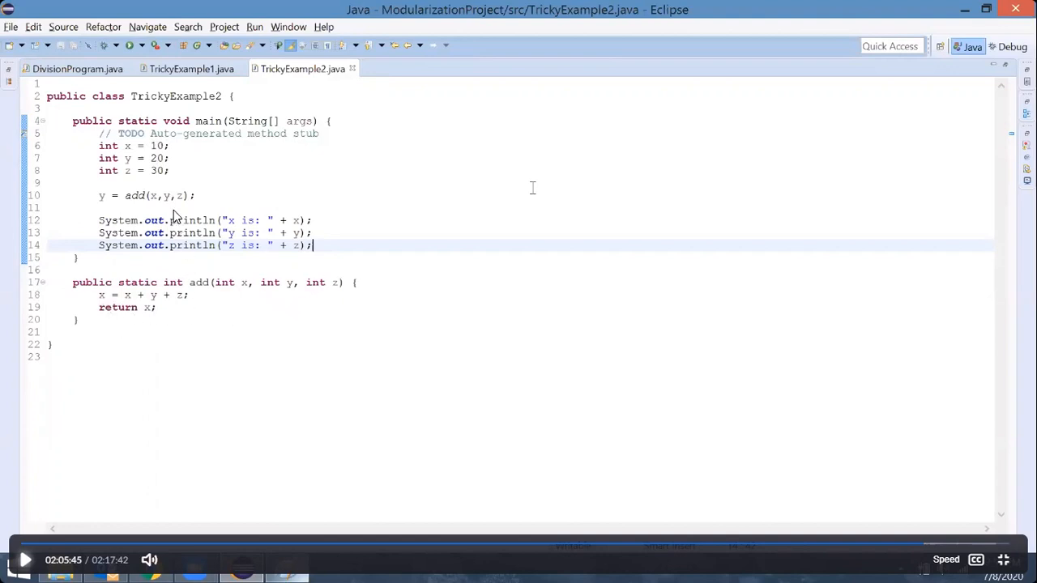
{"action": "mouse_move", "coordinate": [103, 213]}
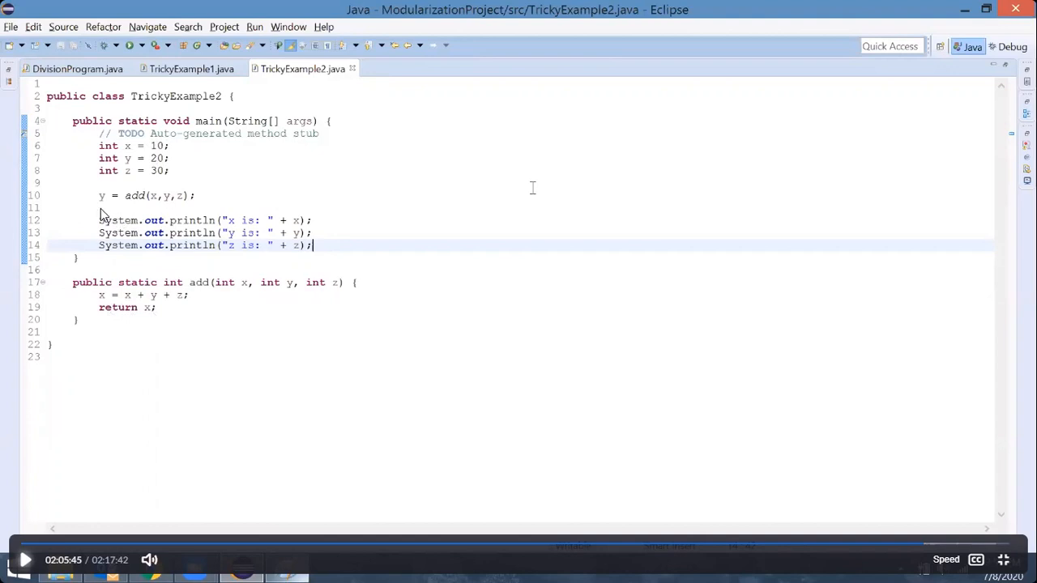
{"action": "mouse_move", "coordinate": [145, 327]}
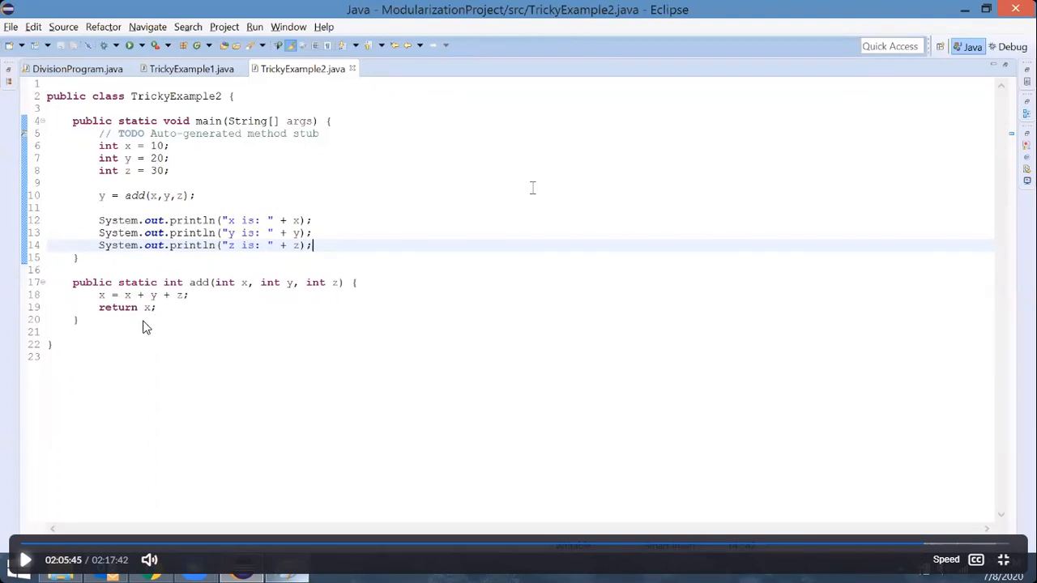
{"action": "mouse_move", "coordinate": [166, 142]}
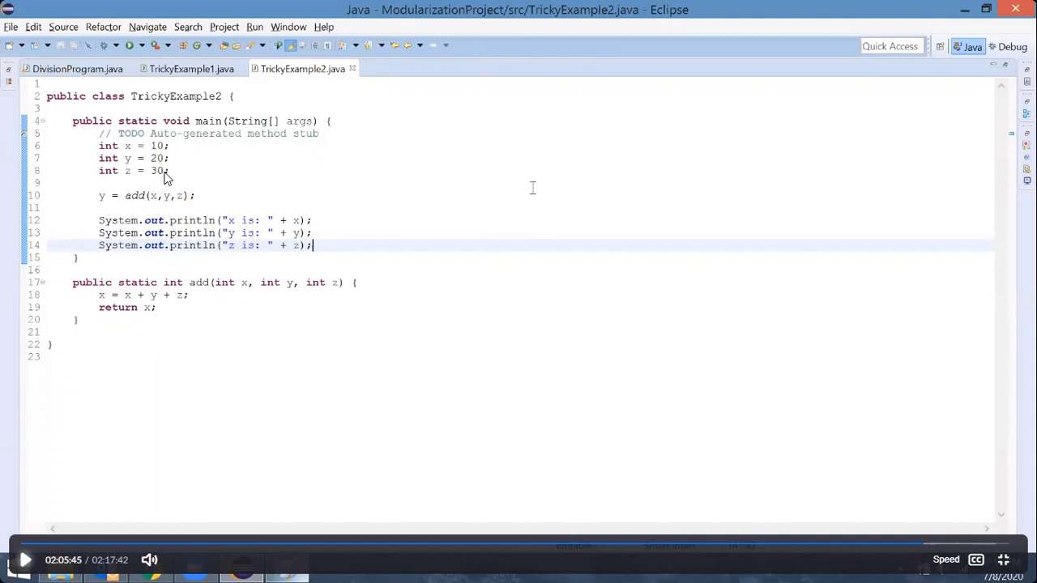
{"action": "mouse_move", "coordinate": [156, 205]}
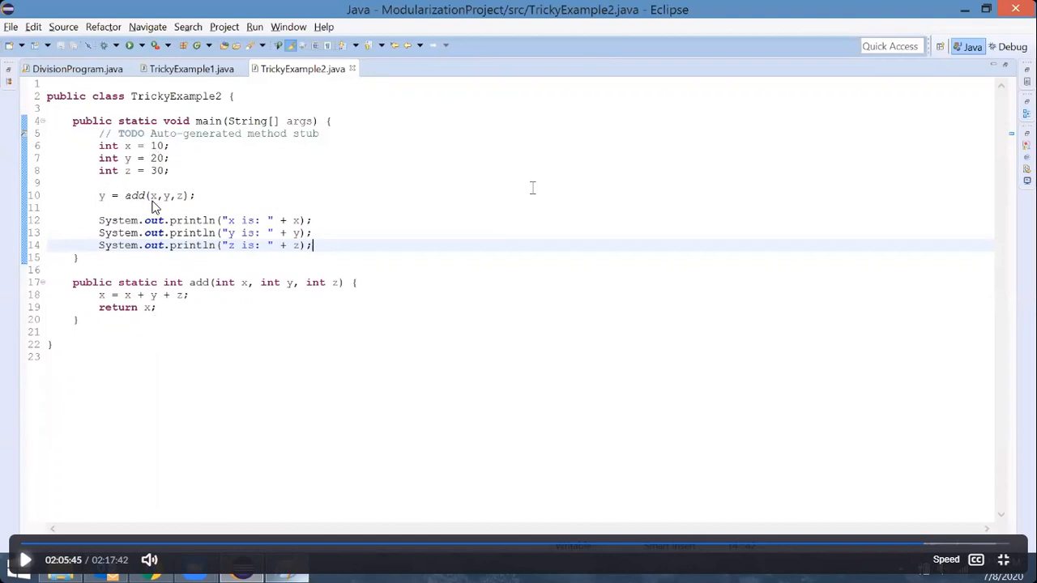
{"action": "mouse_move", "coordinate": [155, 202]}
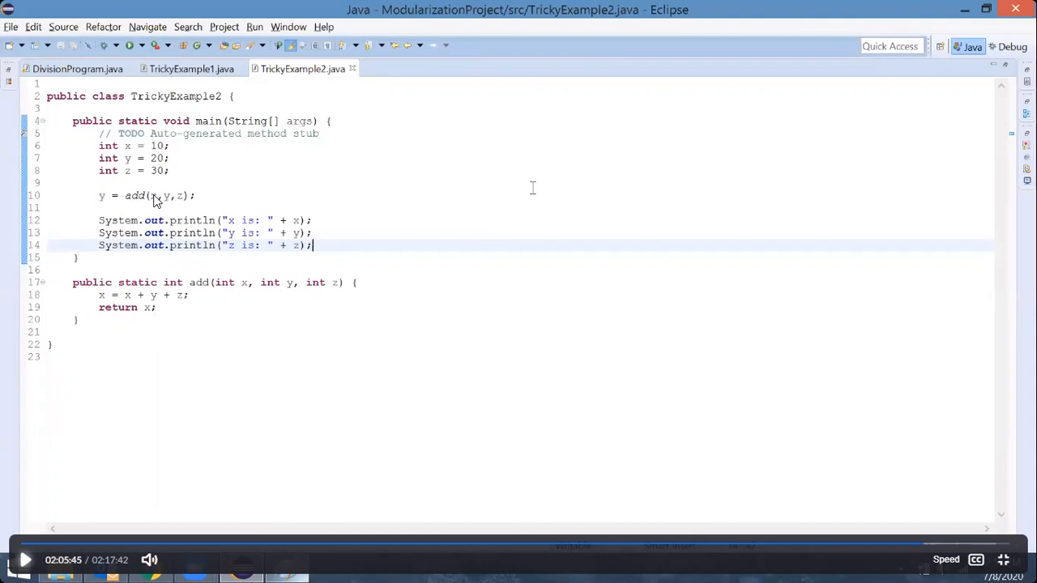
{"action": "mouse_move", "coordinate": [170, 213]}
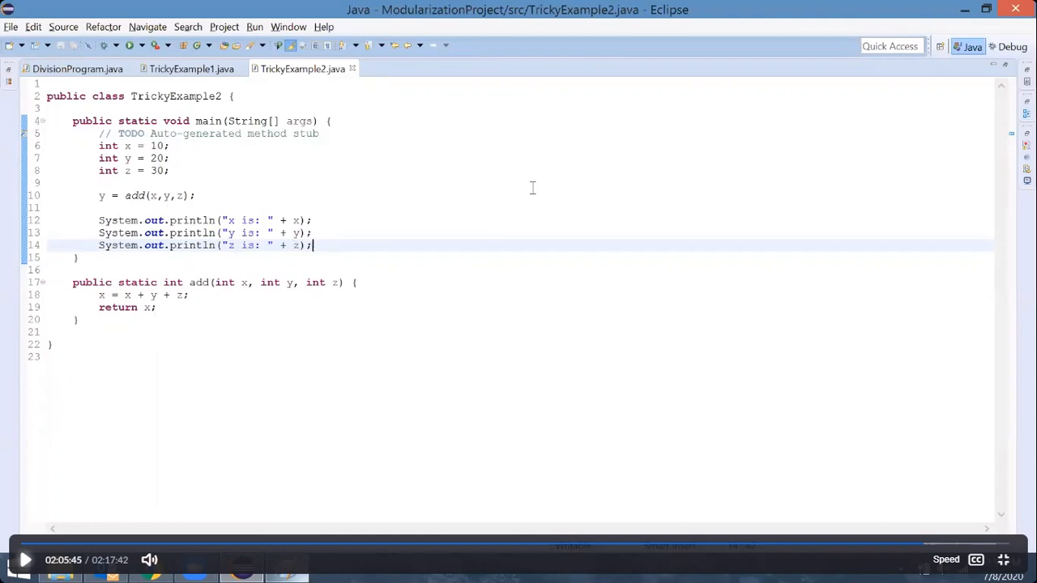
{"action": "mouse_move", "coordinate": [194, 191]}
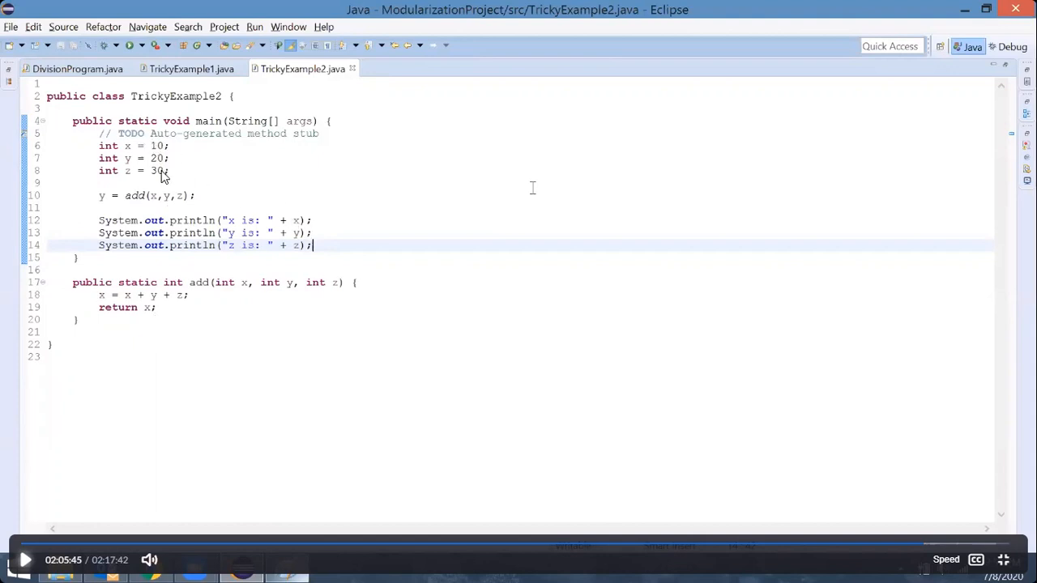
{"action": "mouse_move", "coordinate": [379, 252]}
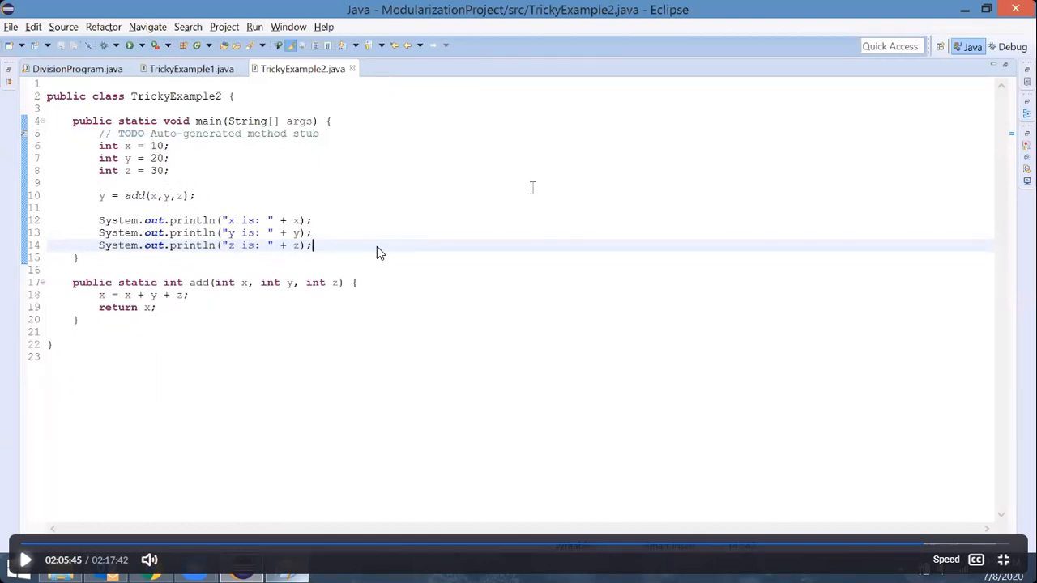